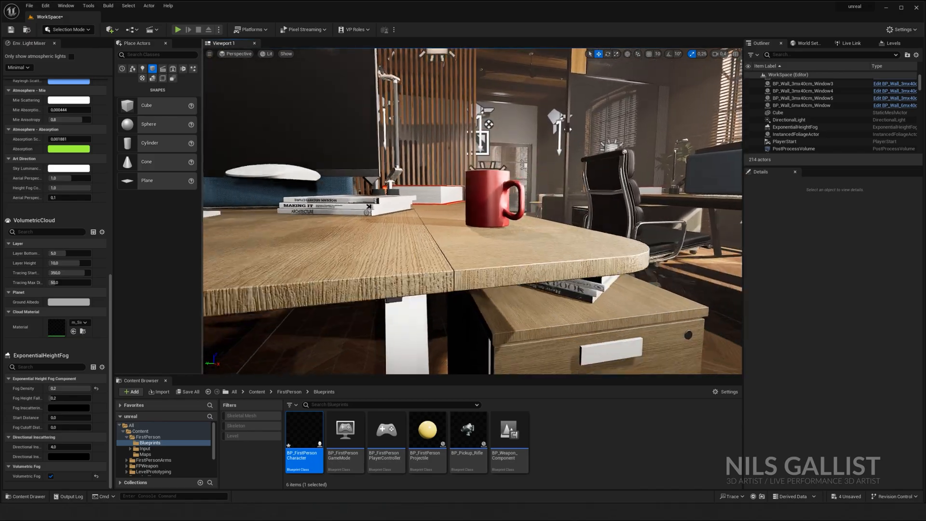
- Search Place Actors for 'cine' and drag a Cine Camera Actor near the desk
{"action": "left_click", "coordinate": [209, 54]}
{"action": "type", "text": "cine"}
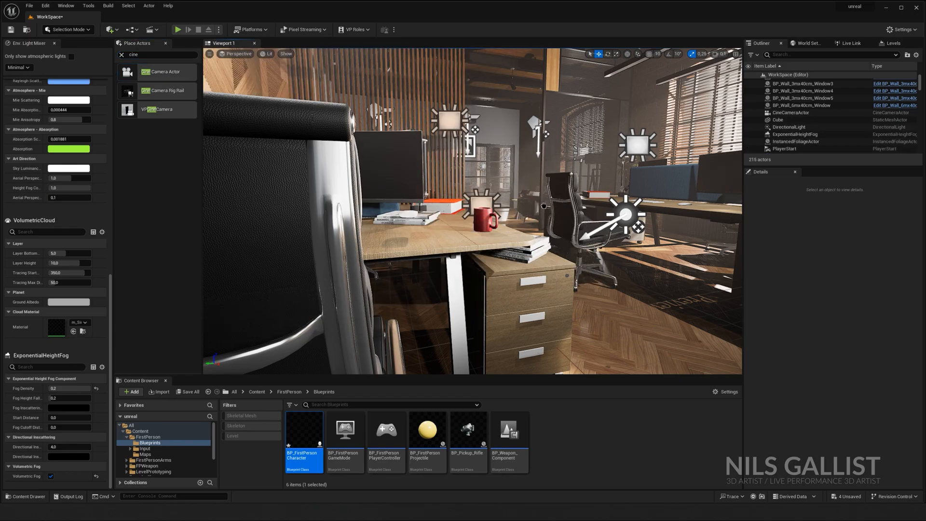
- Select the new CineCameraActor and pilot it from the Perspective menu's Placed Cameras
{"action": "left_click", "coordinate": [791, 112]}
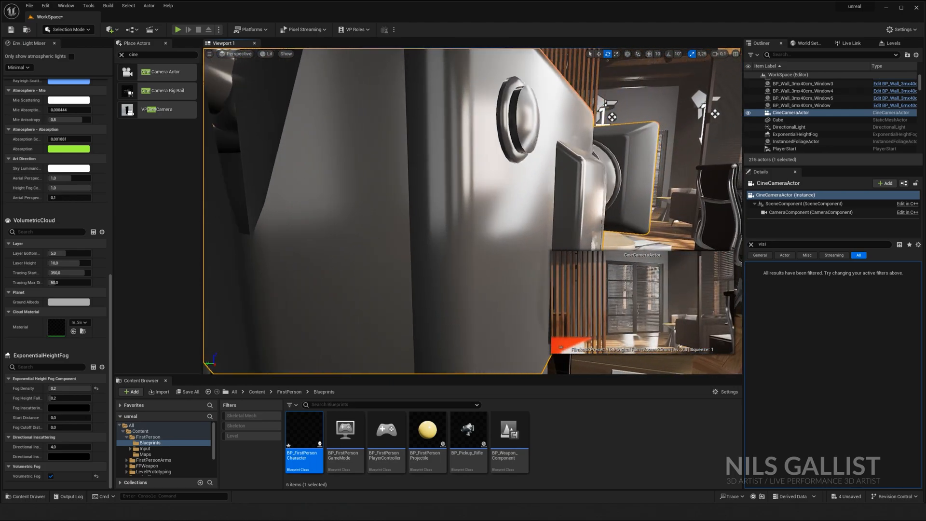
{"action": "left_click", "coordinate": [239, 54]}
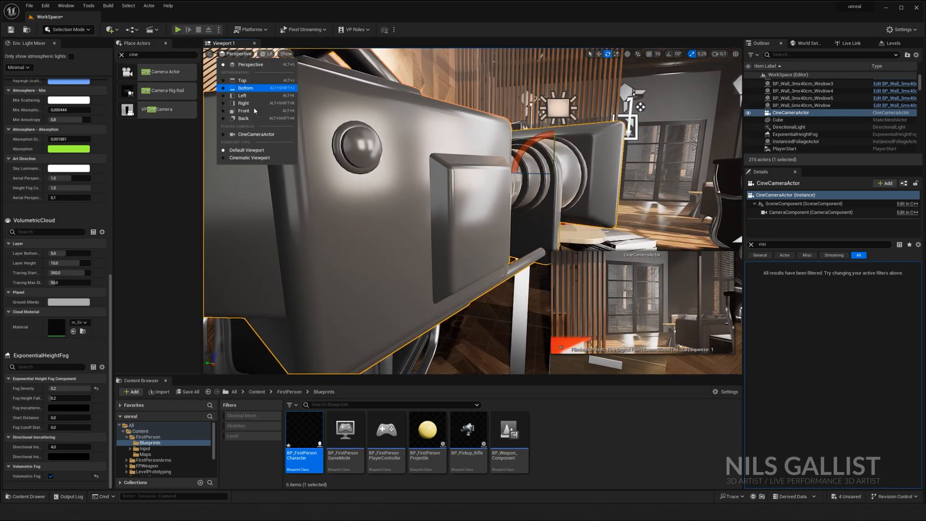
{"action": "left_click", "coordinate": [255, 134]}
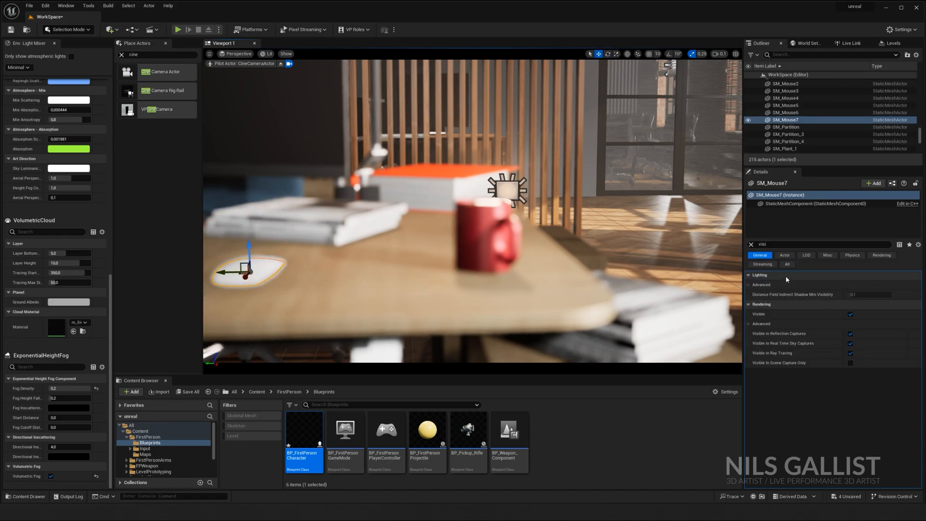
- Filter the Outliner for 'cine' and select CineCameraActor to set focus near 104 cm
{"action": "left_click", "coordinate": [751, 244]}
{"action": "type", "text": "cine"}
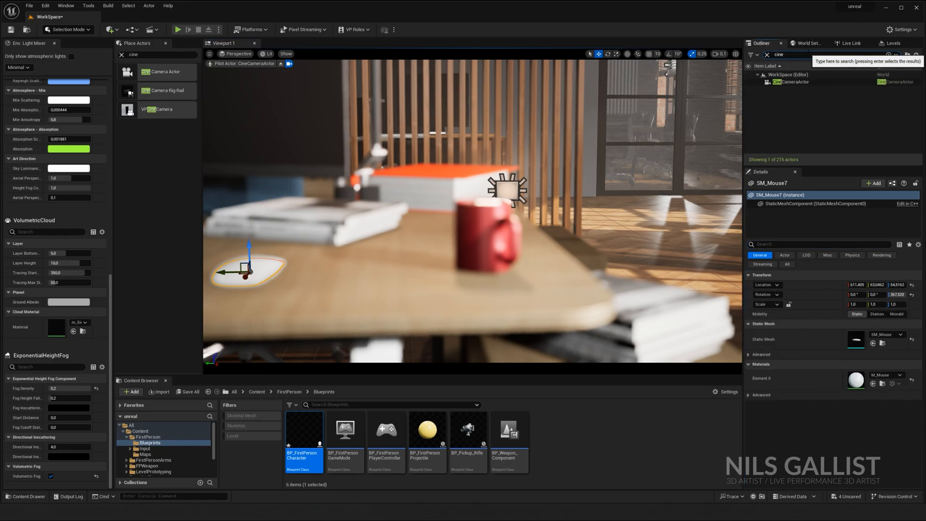
{"action": "left_click", "coordinate": [790, 82]}
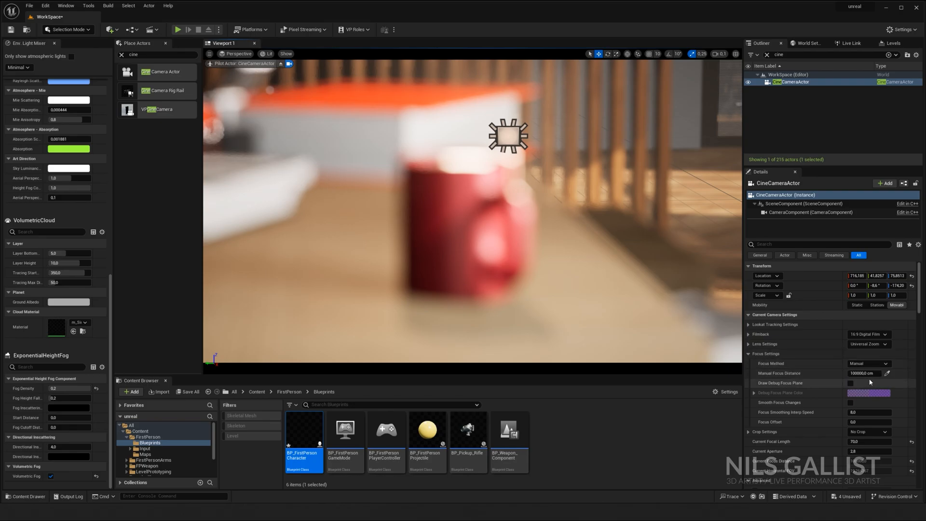
{"action": "mouse_move", "coordinate": [804, 352]}
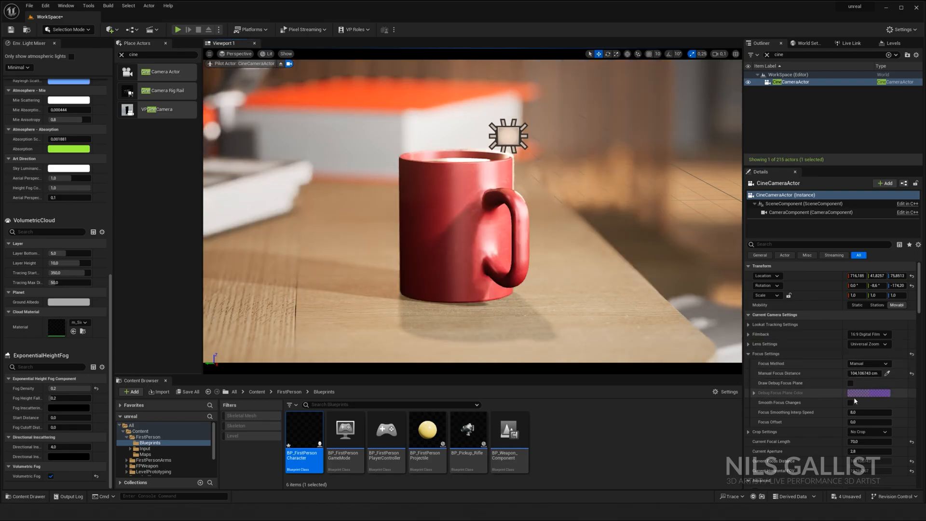
- Eyedrop focus onto the mug (~109 cm), then untick Draw Debug Focus Plane
{"action": "left_click", "coordinate": [850, 382]}
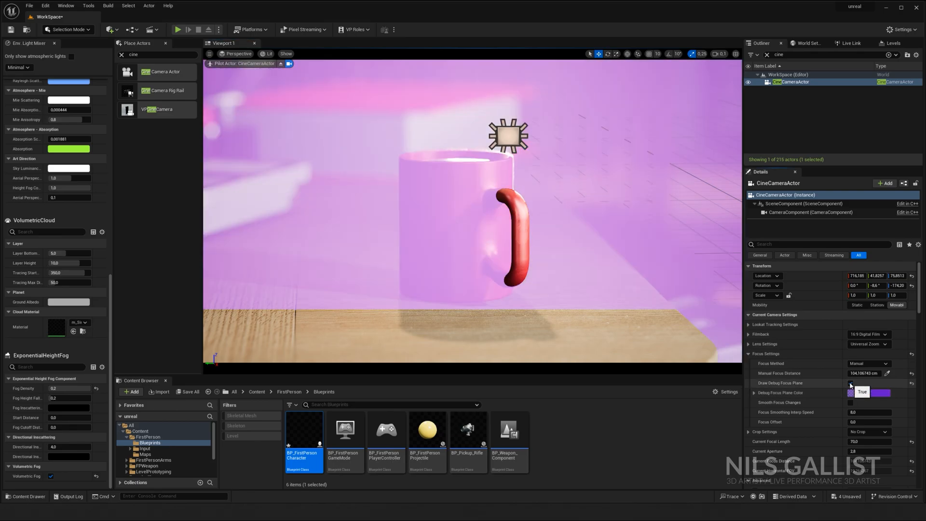
{"action": "left_click", "coordinate": [850, 383]}
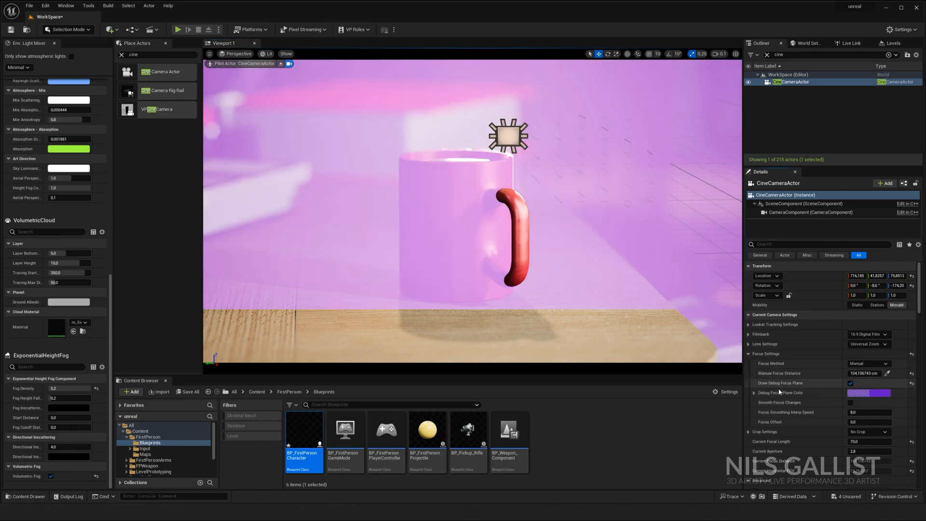
{"action": "left_click", "coordinate": [862, 373]}
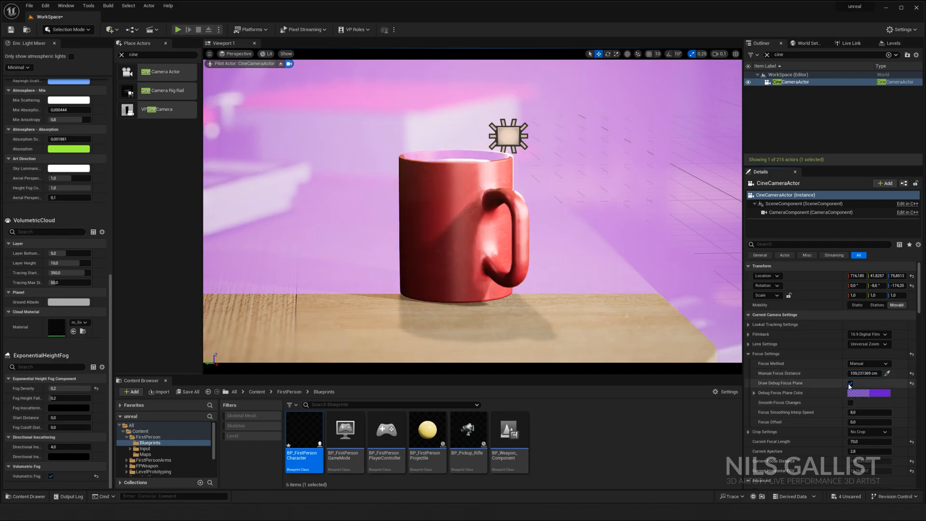
{"action": "left_click", "coordinate": [507, 135]}
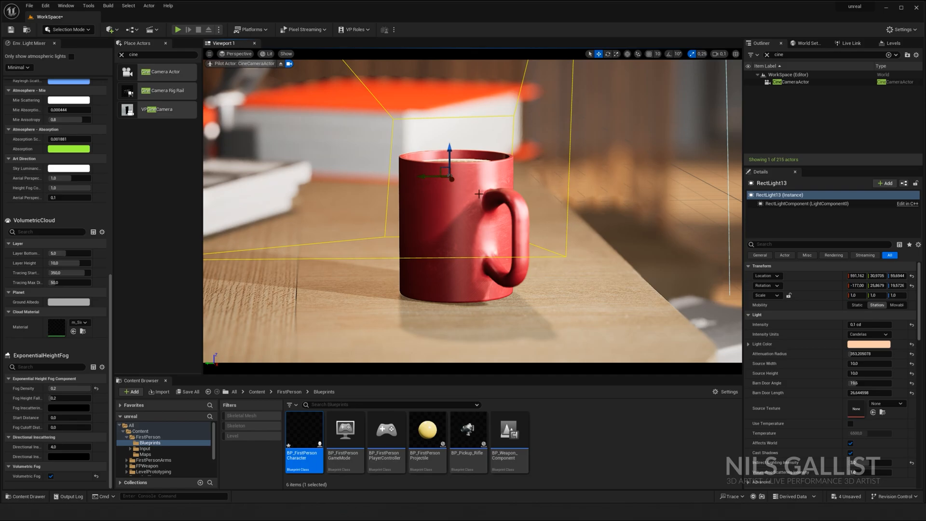
- Select the red mug while reframing it right of centre with blurred books behind
{"action": "left_click", "coordinate": [467, 207]}
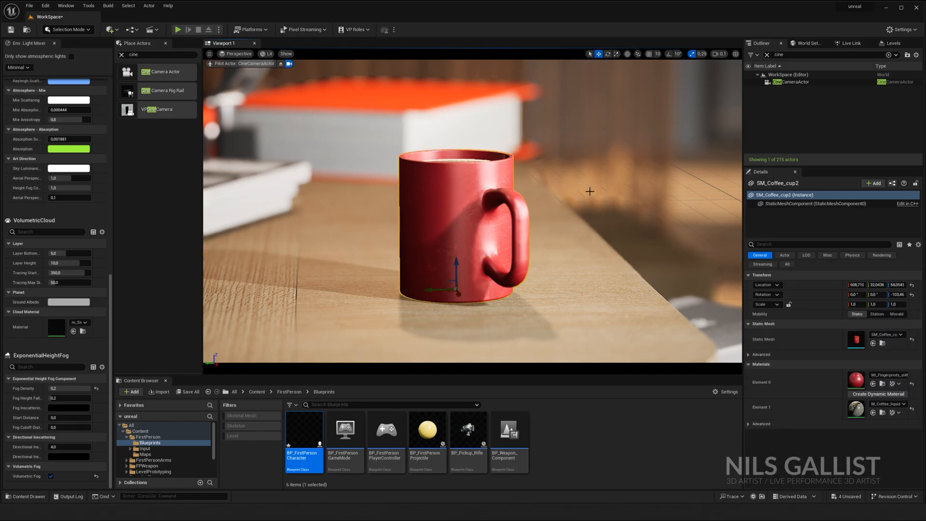
{"action": "mouse_move", "coordinate": [589, 201]}
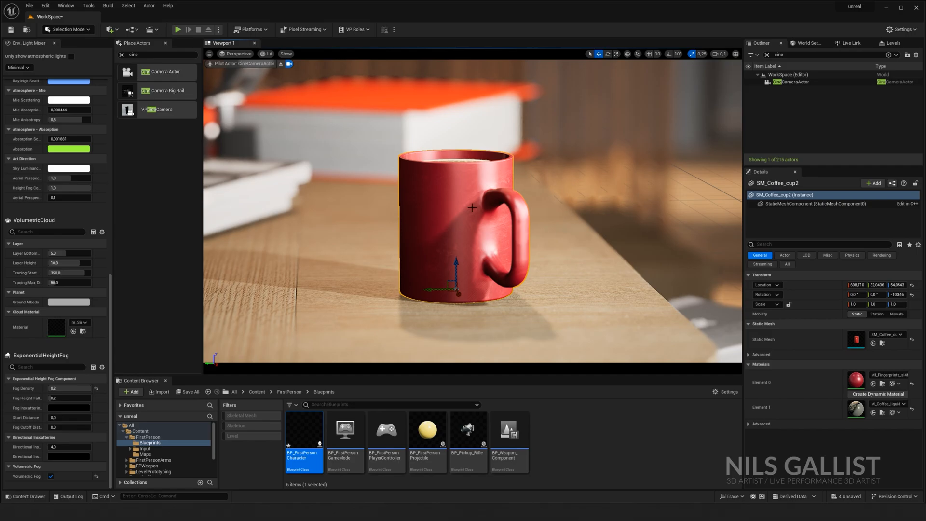
{"action": "mouse_move", "coordinate": [565, 169]}
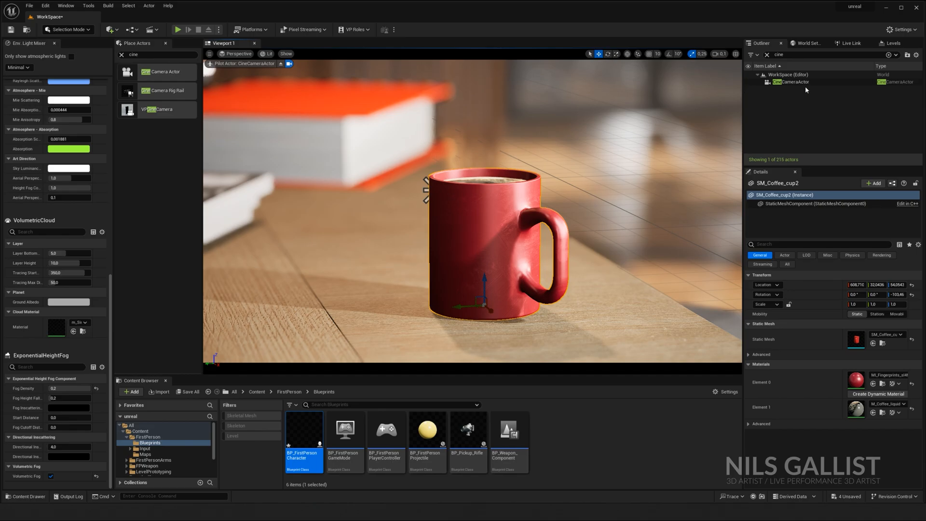
- Reselect CineCameraActor and set its Filmback to 16:9 Digital Film
{"action": "left_click", "coordinate": [784, 81]}
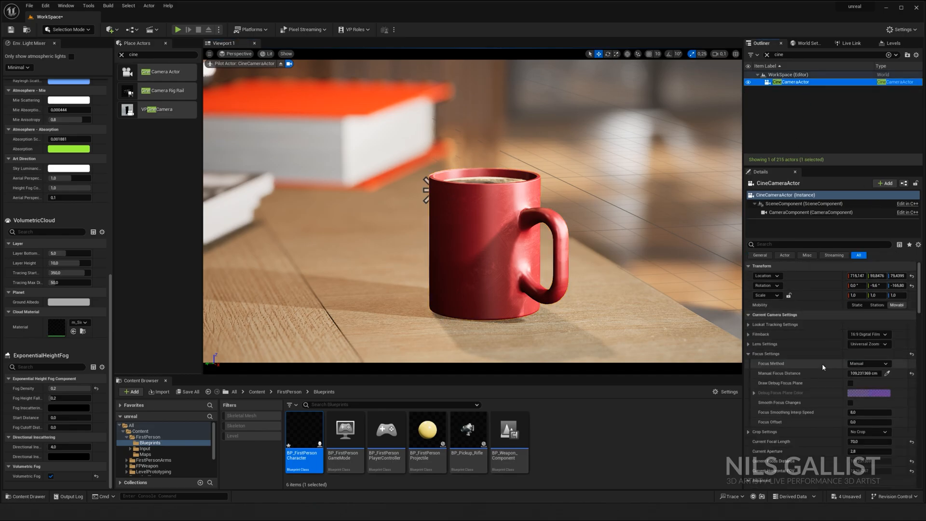
{"action": "left_click", "coordinate": [867, 334]}
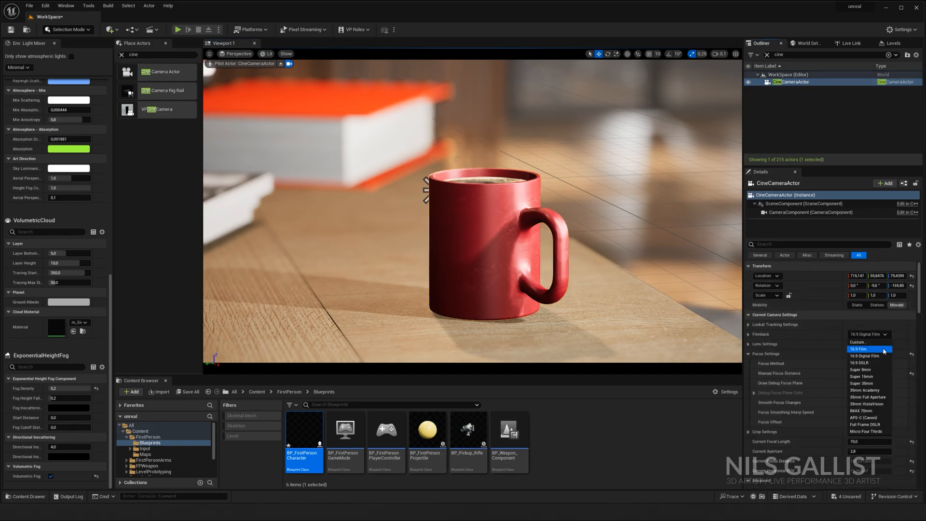
{"action": "mouse_move", "coordinate": [868, 418]}
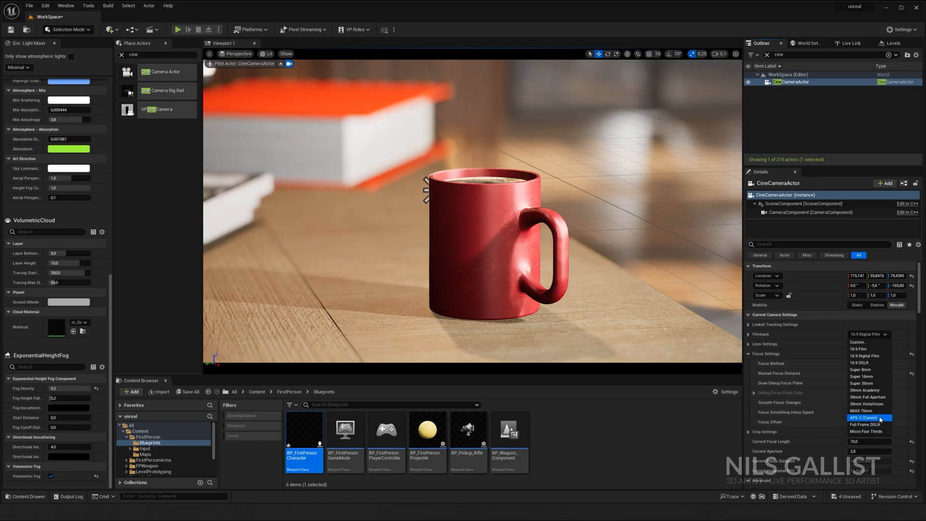
{"action": "mouse_move", "coordinate": [868, 396]}
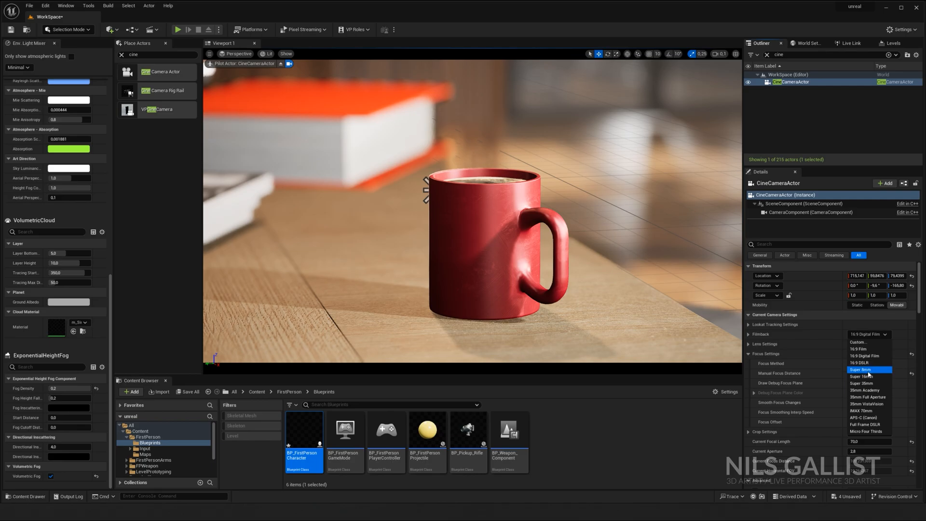
{"action": "mouse_move", "coordinate": [867, 390]}
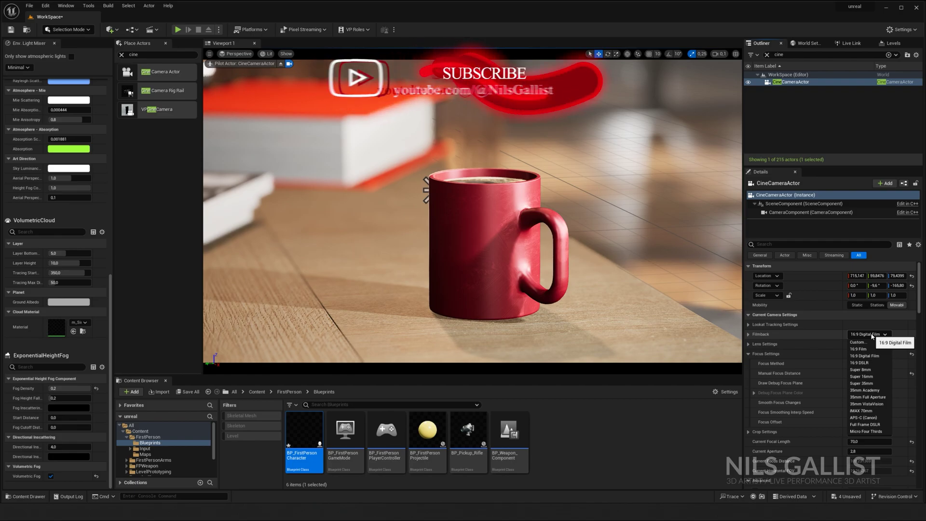
{"action": "left_click", "coordinate": [856, 341]}
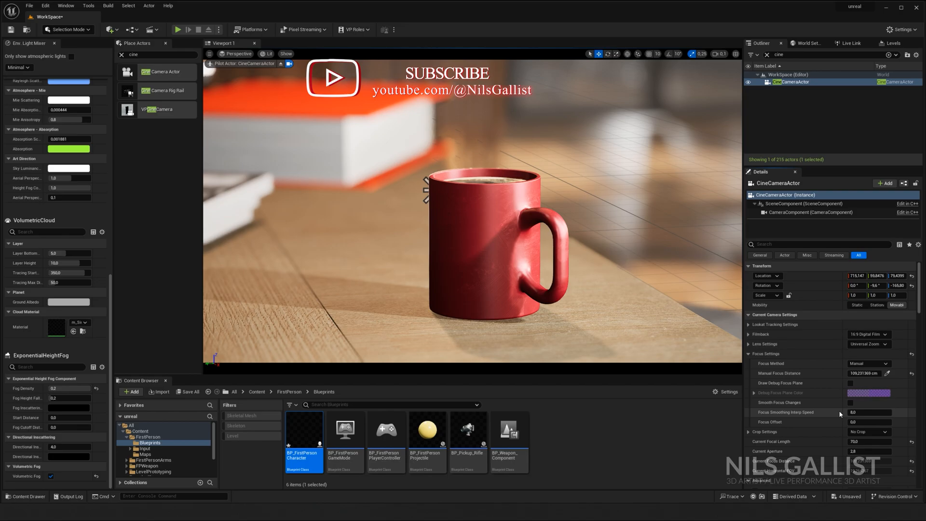
- Pull the piloted camera back for a wider desk shot with the mug blurred
{"action": "scroll", "scroll_direction": "down", "scroll_amount": 3}
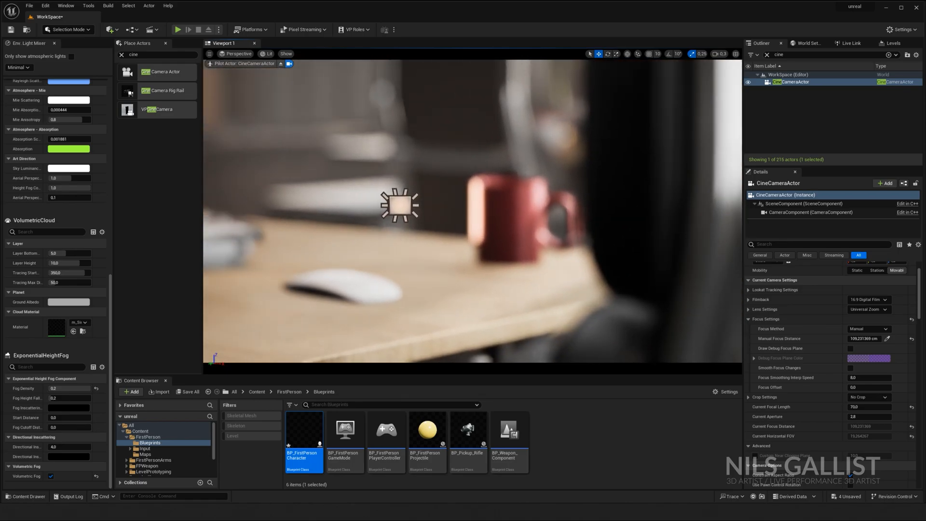
- Eyedrop focus onto the mug (~158 cm) and reselect CineCameraActor in the Outliner
{"action": "left_click", "coordinate": [544, 183]}
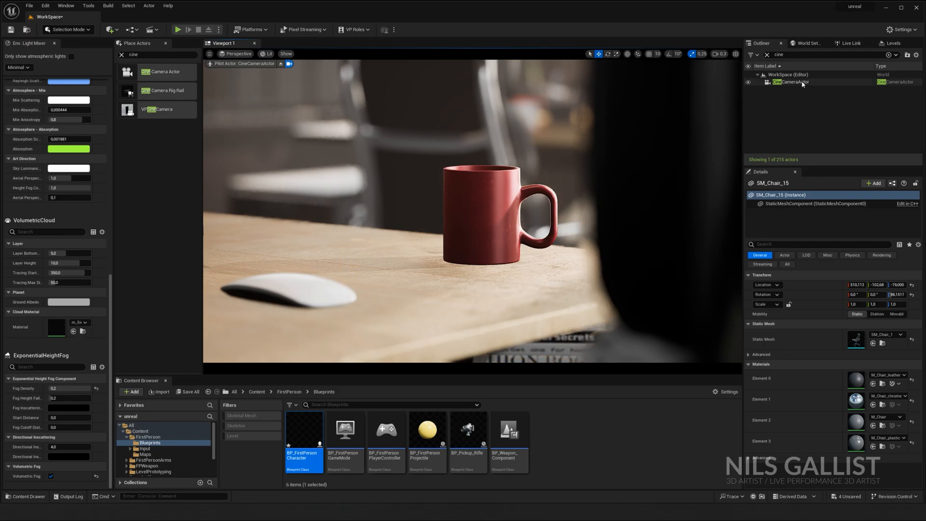
{"action": "left_click", "coordinate": [791, 81]}
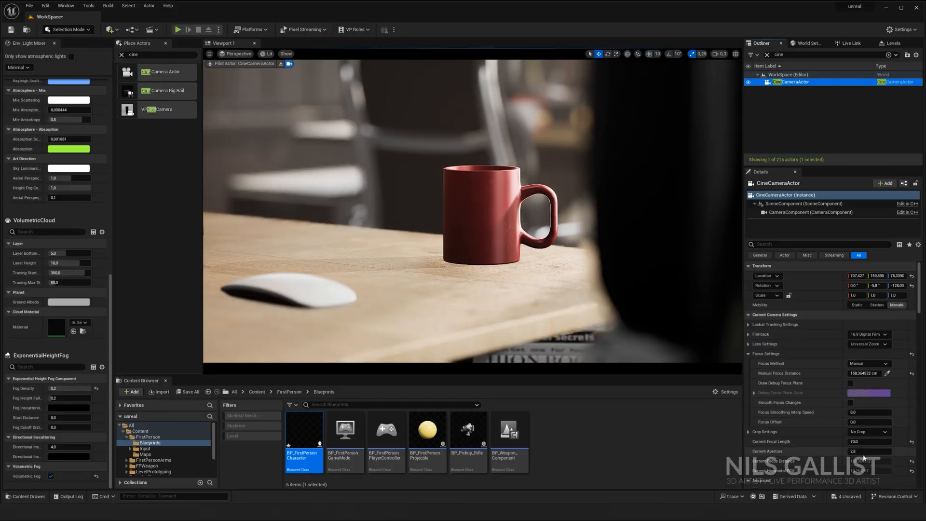
{"action": "triple_click", "coordinate": [867, 450]}
{"action": "type", "text": "5"}
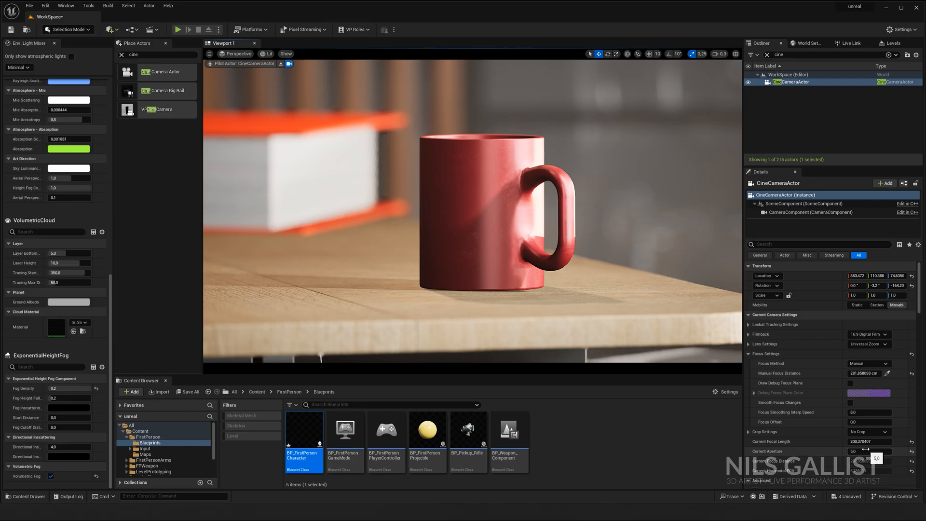
- Set aperture 2.0 at 70 mm focal length, focusing about 282 cm
{"action": "left_click", "coordinate": [868, 441]}
{"action": "type", "text": "70"}
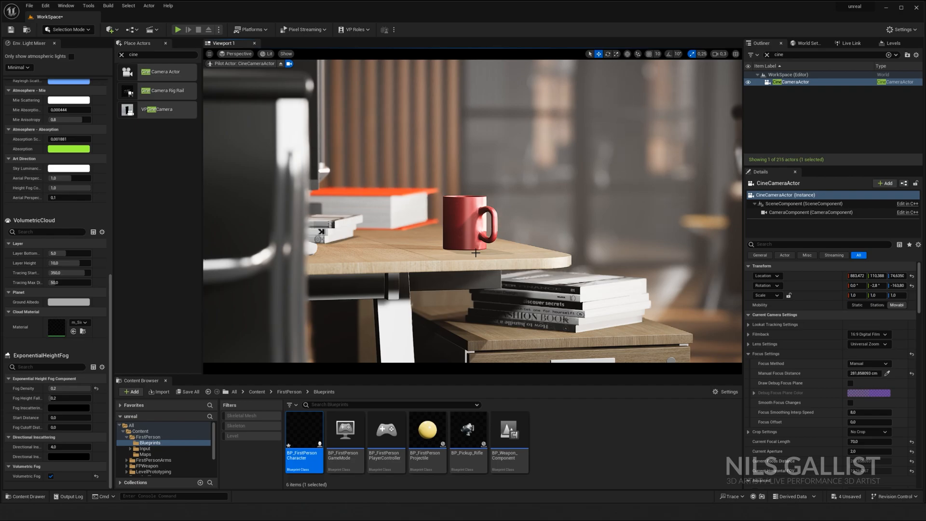
- Scroll through the cine camera's Post Process settings
{"action": "scroll", "scroll_direction": "down", "scroll_amount": 3}
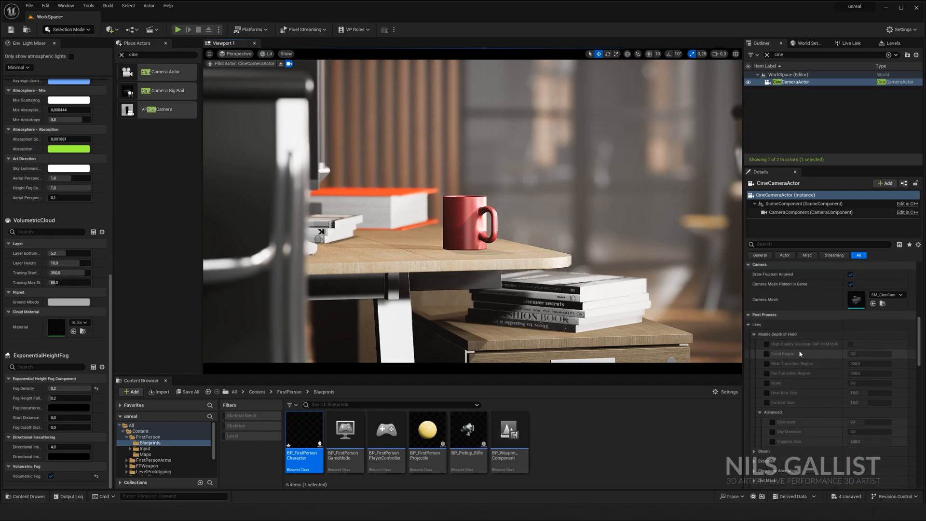
{"action": "scroll", "scroll_direction": "down", "scroll_amount": 3}
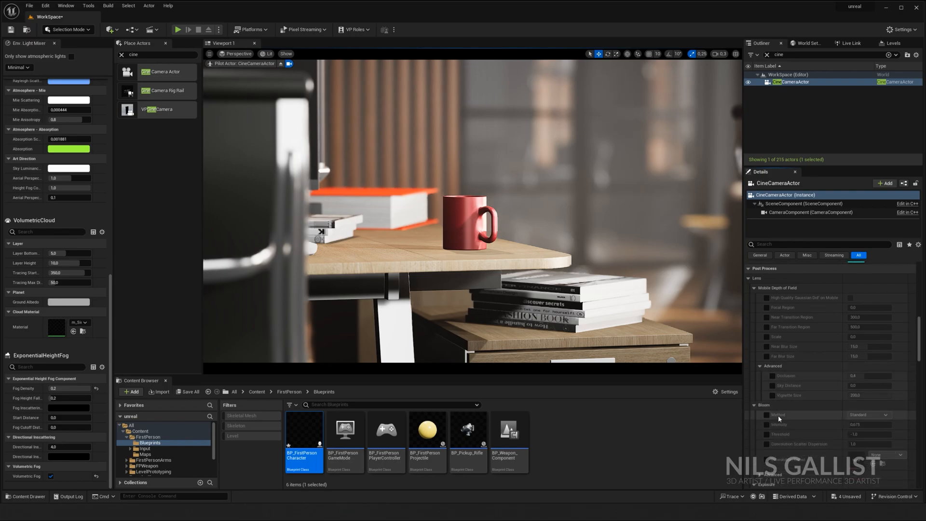
{"action": "scroll", "scroll_direction": "down", "scroll_amount": 3}
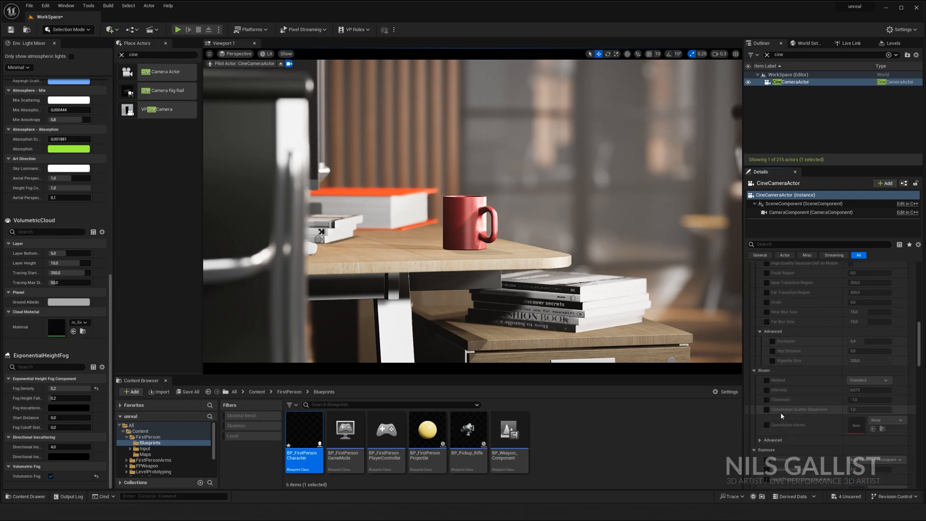
- Search Place Actors for 'post' and drag a Post Process Volume into the level
{"action": "left_click", "coordinate": [157, 55]}
{"action": "type", "text": "p"}
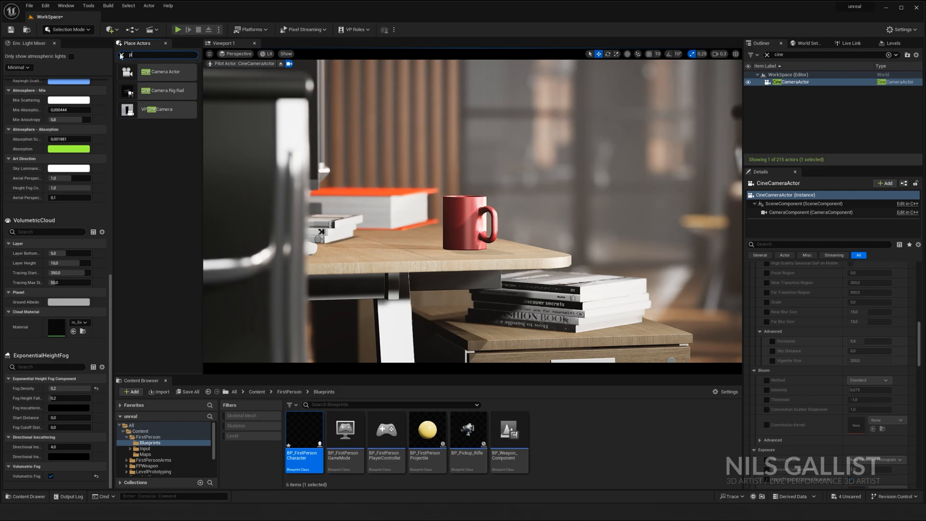
{"action": "type", "text": "ost"}
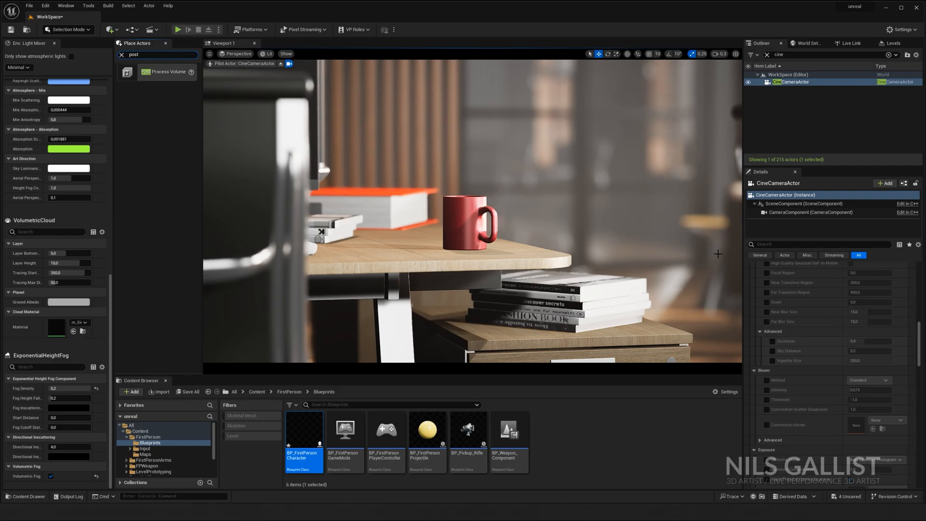
{"action": "mouse_move", "coordinate": [690, 237]}
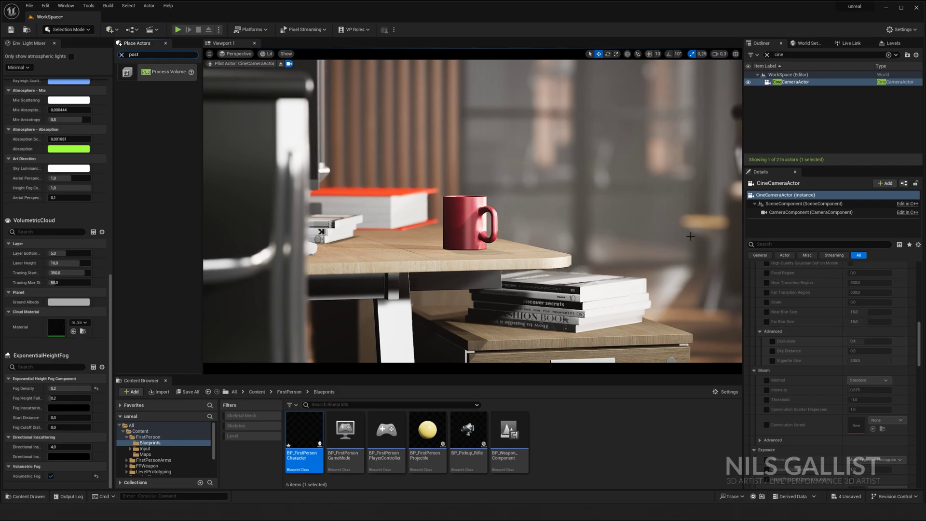
{"action": "scroll", "scroll_direction": "up", "scroll_amount": 3}
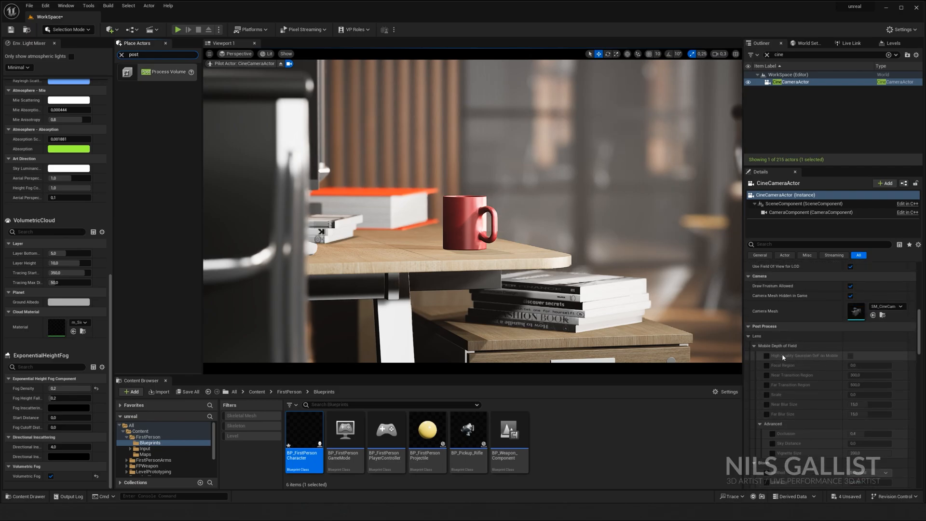
{"action": "scroll", "scroll_direction": "down", "scroll_amount": 3}
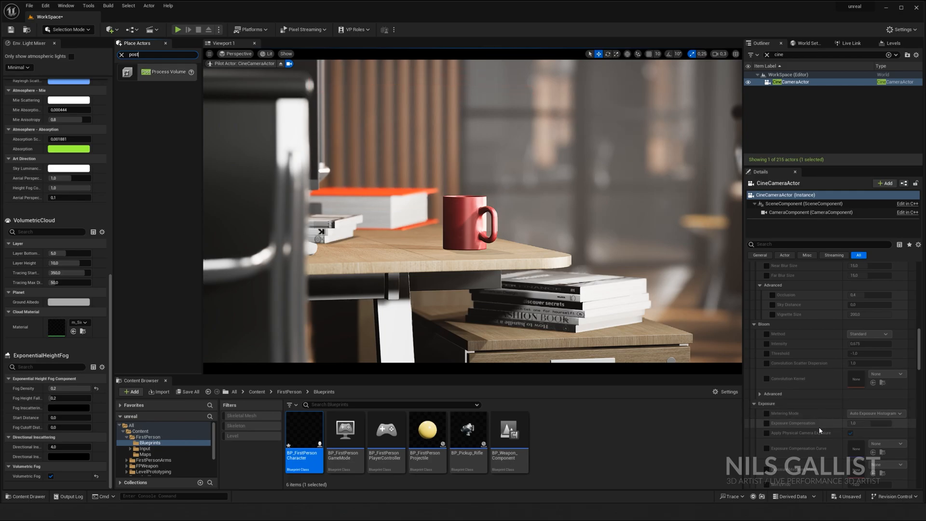
{"action": "scroll", "scroll_direction": "down", "scroll_amount": 3}
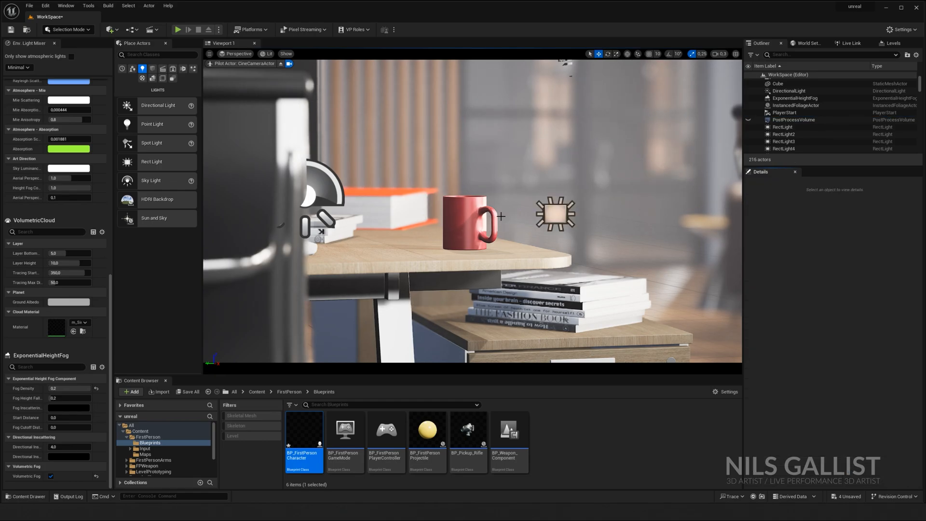
{"action": "mouse_move", "coordinate": [370, 231]}
{"action": "type", "text": "cine"}
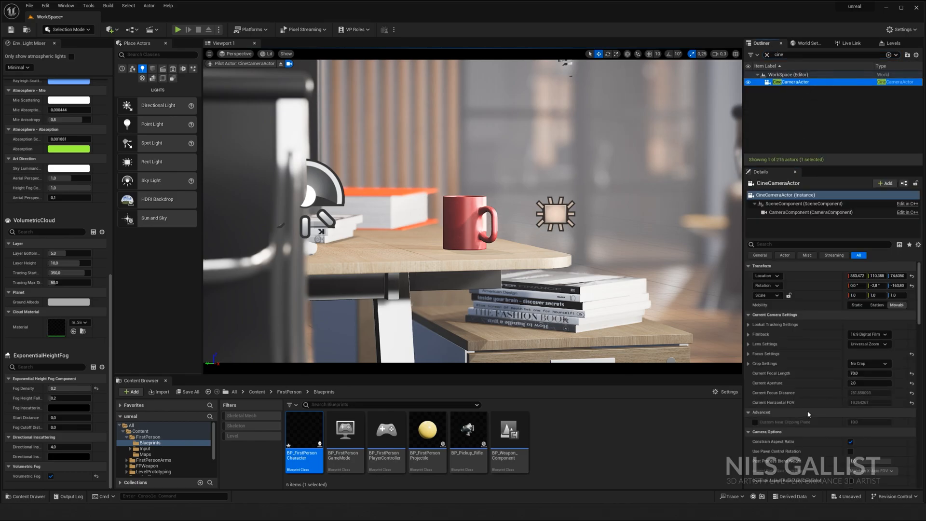
- Switch the cine camera to manual exposure metering and set exposure compensation to 7.48
{"action": "scroll", "scroll_direction": "down", "scroll_amount": 3}
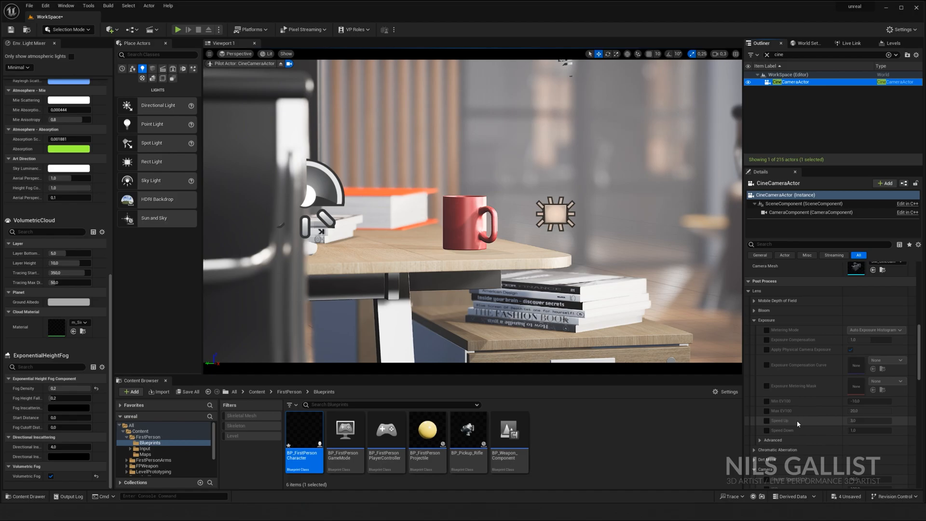
{"action": "left_click", "coordinate": [766, 329]}
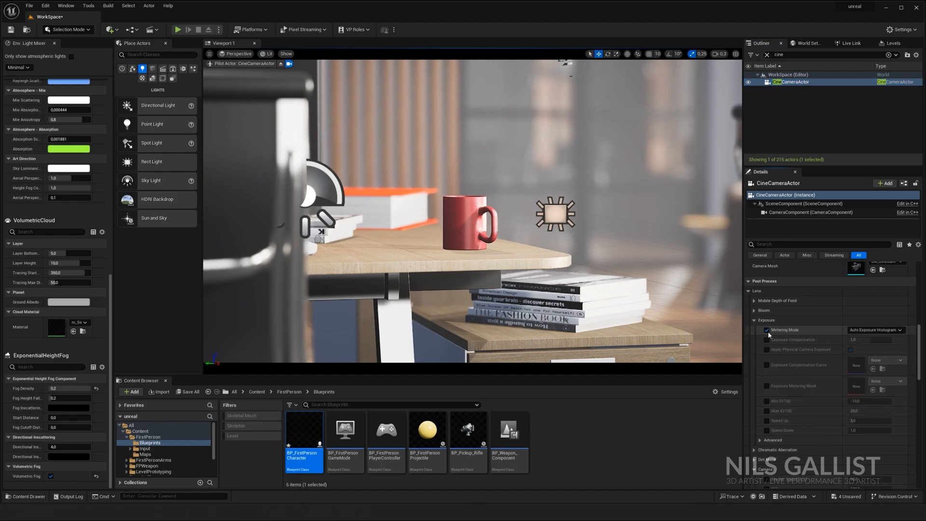
{"action": "left_click", "coordinate": [875, 329]}
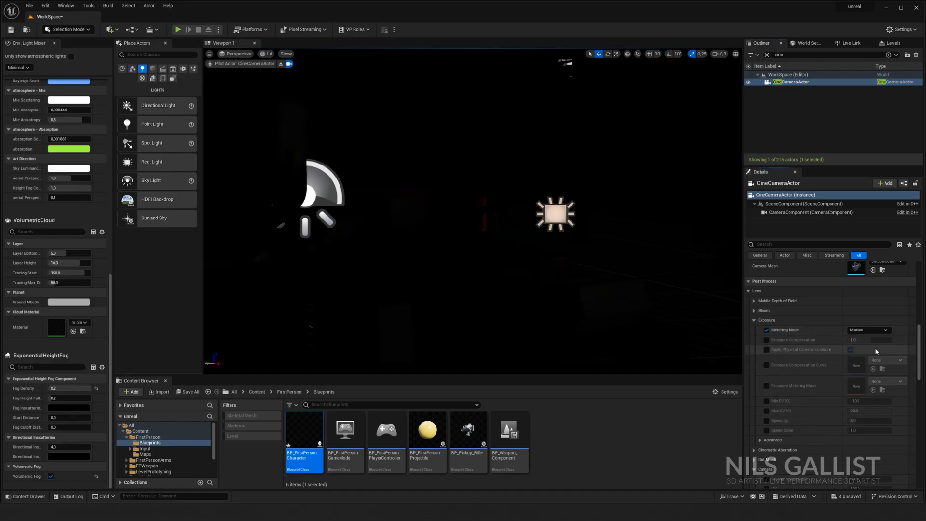
{"action": "left_click", "coordinate": [766, 340]}
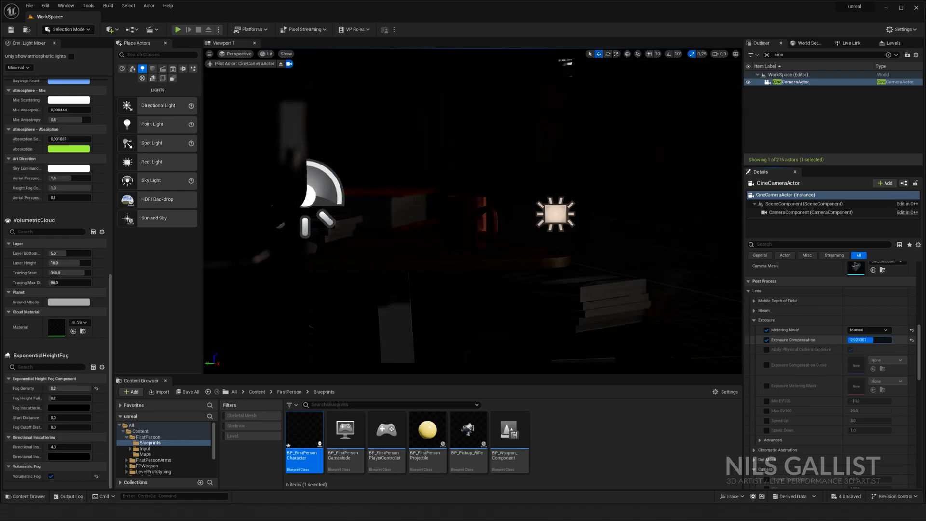
{"action": "type", "text": "7.480001"}
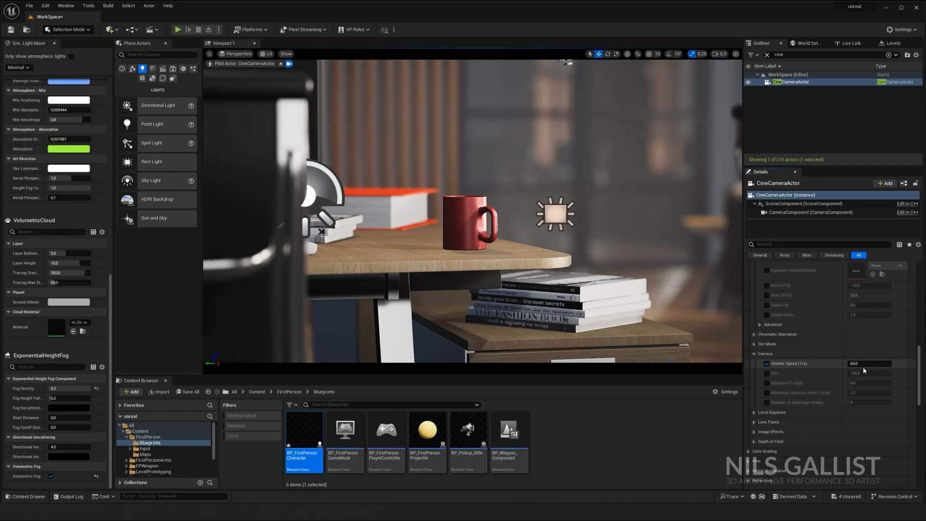
{"action": "mouse_move", "coordinate": [787, 381]}
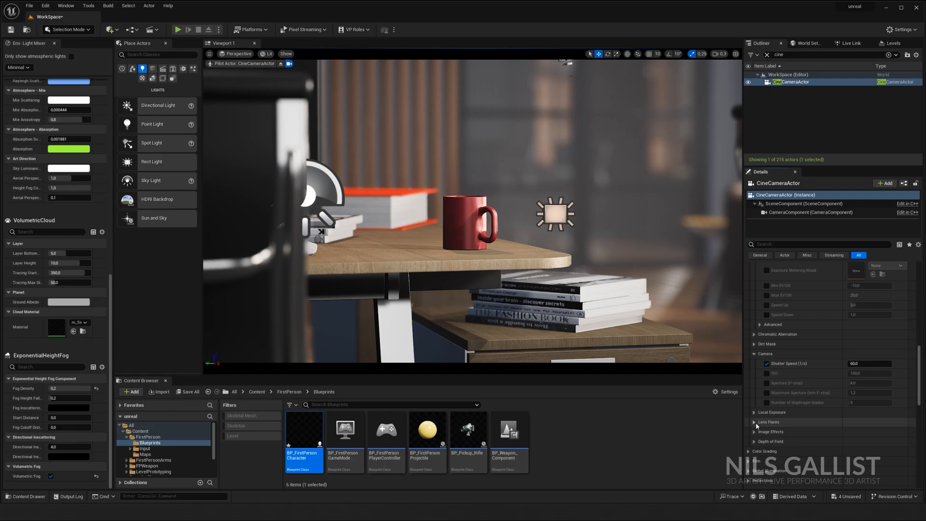
- Give the post process volume stronger bloom, warmer temperature and lower highlight saturation, then reselect the camera
{"action": "scroll", "scroll_direction": "down", "scroll_amount": 3}
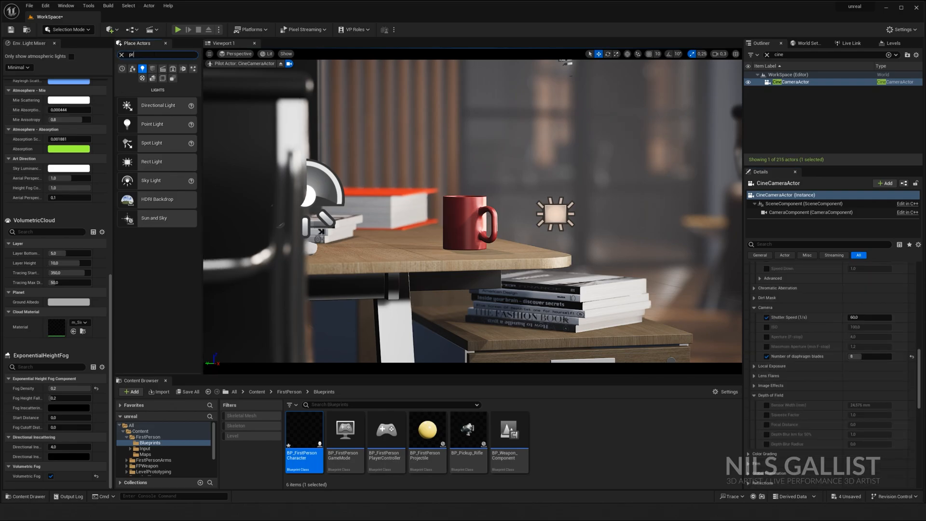
{"action": "type", "text": "ost"}
{"action": "left_click", "coordinate": [827, 55]}
{"action": "type", "text": "po"}
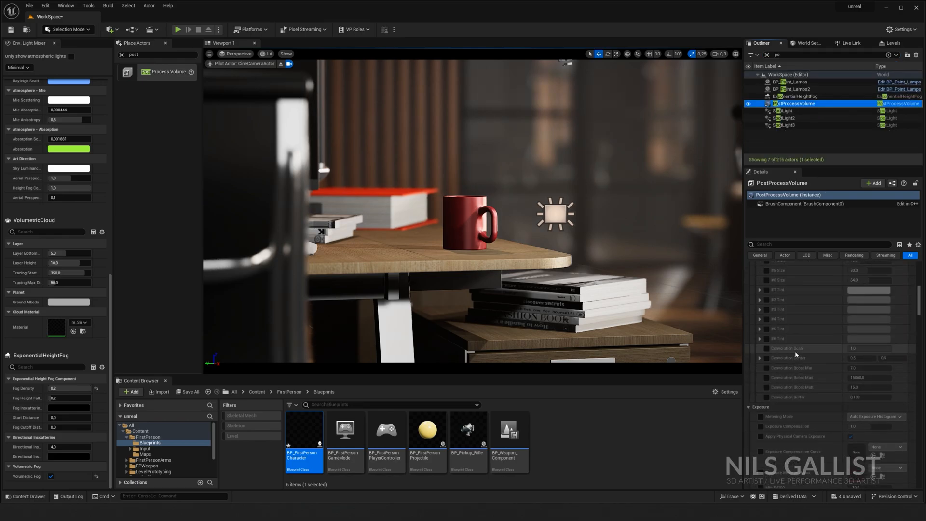
{"action": "scroll", "scroll_direction": "down", "scroll_amount": 3}
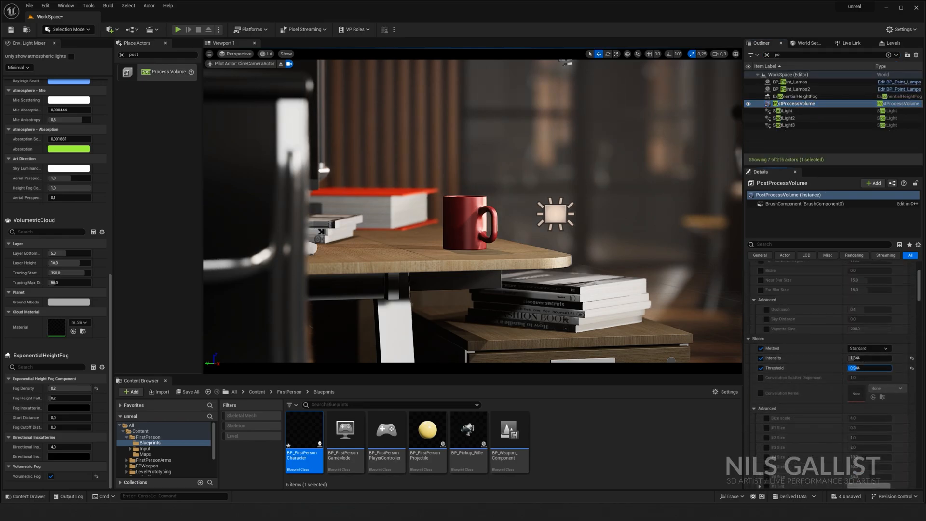
{"action": "scroll", "scroll_direction": "down", "scroll_amount": 3}
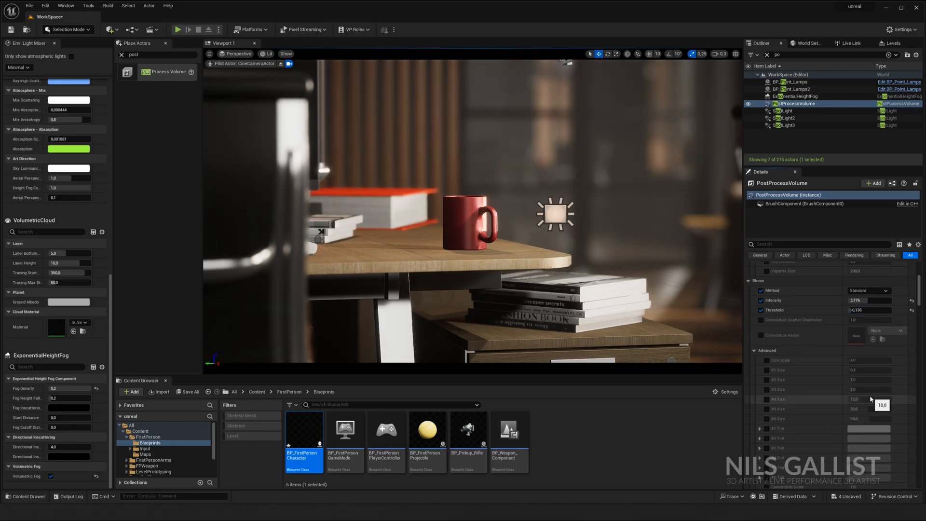
{"action": "scroll", "scroll_direction": "down", "scroll_amount": 3}
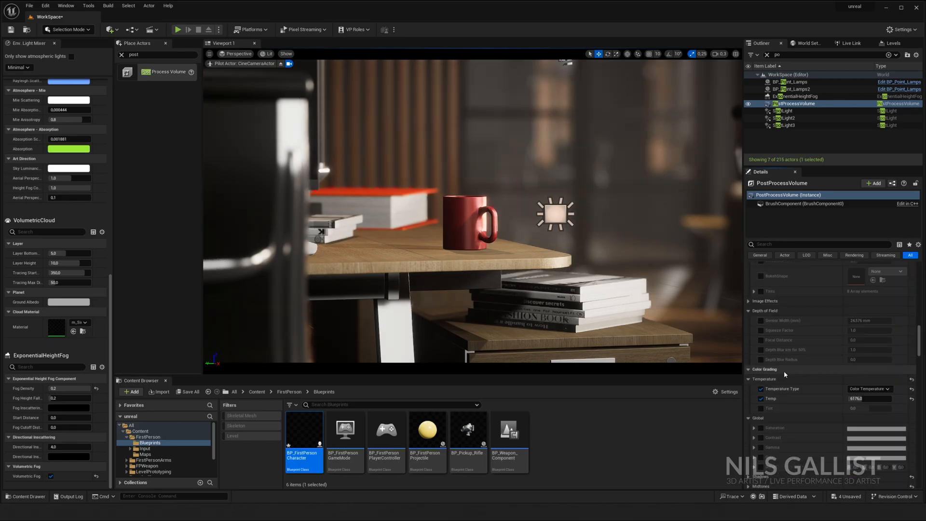
{"action": "scroll", "scroll_direction": "down", "scroll_amount": 3}
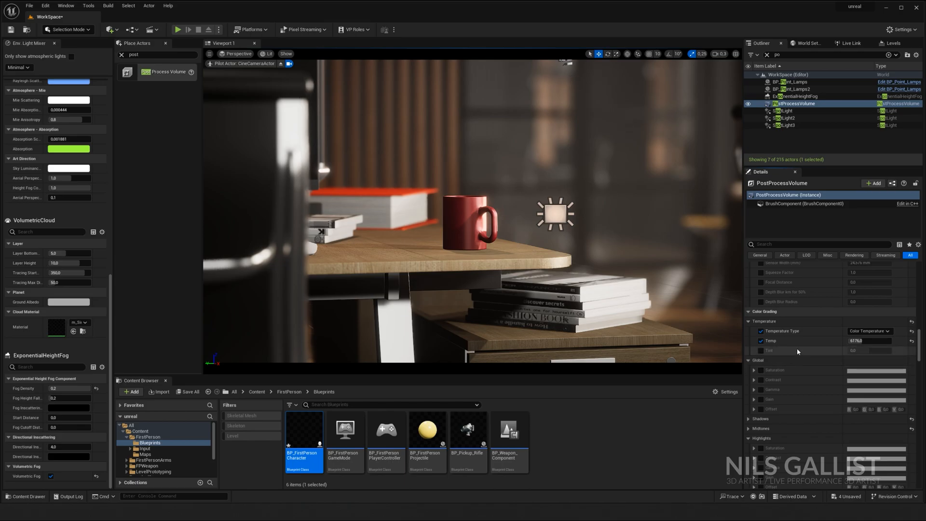
{"action": "triple_click", "coordinate": [868, 340]}
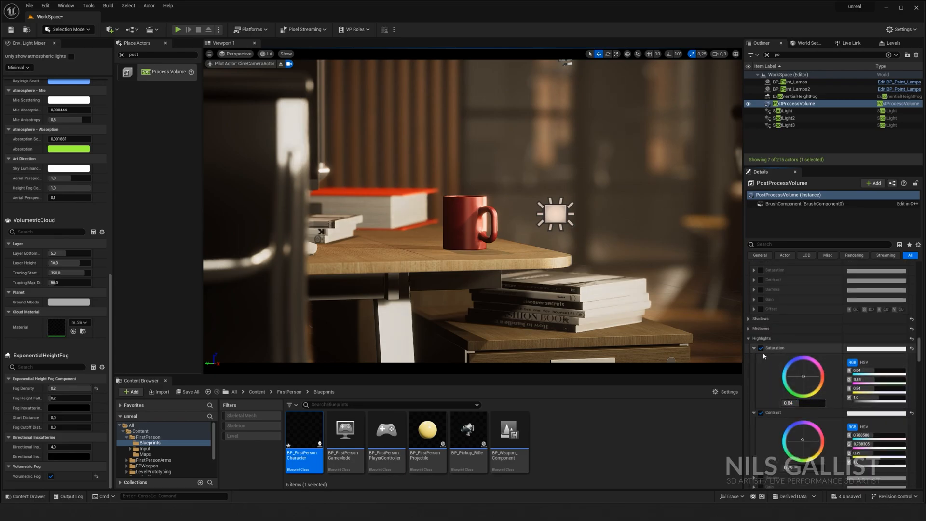
{"action": "left_click", "coordinate": [749, 328]}
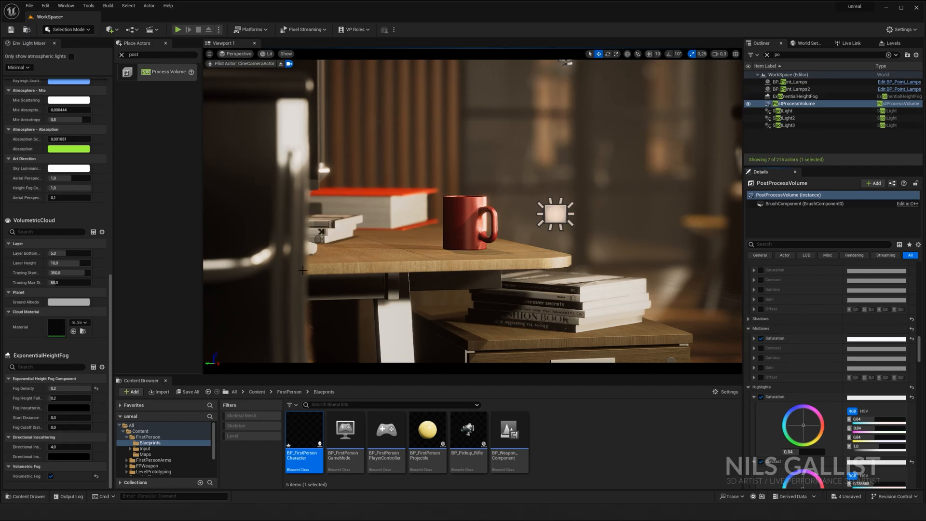
{"action": "left_click", "coordinate": [827, 54]}
{"action": "type", "text": "cine"}
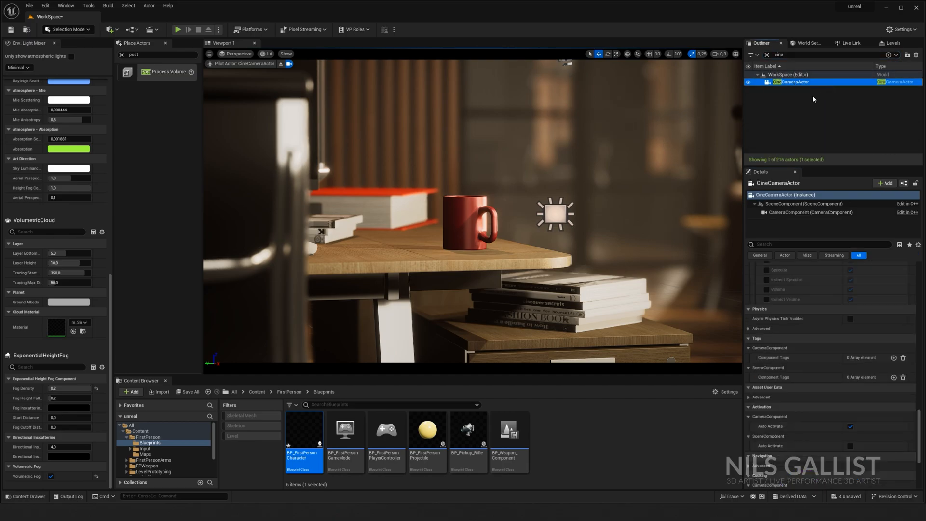
- Enable the camera's film grain and set its intensity to a subtle 0.2
{"action": "scroll", "scroll_direction": "down", "scroll_amount": 3}
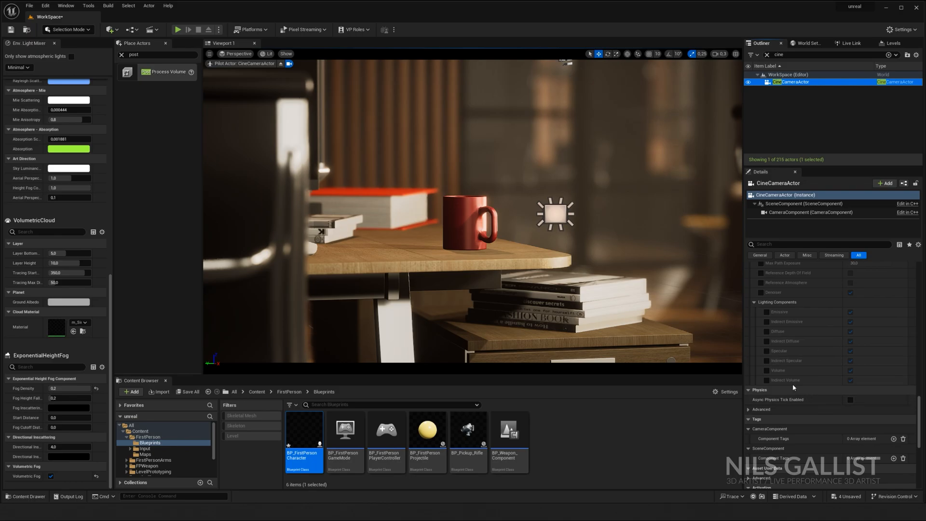
{"action": "scroll", "scroll_direction": "up", "scroll_amount": 3}
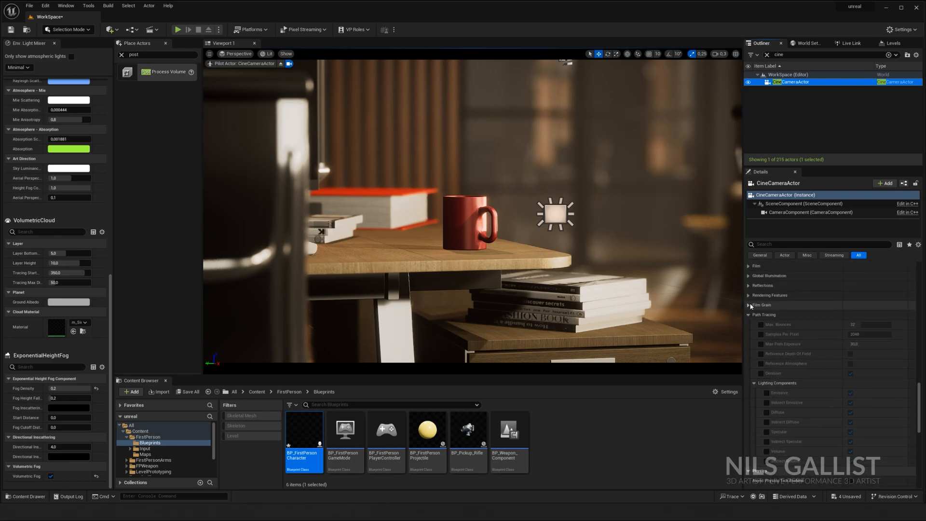
{"action": "left_click", "coordinate": [749, 304]}
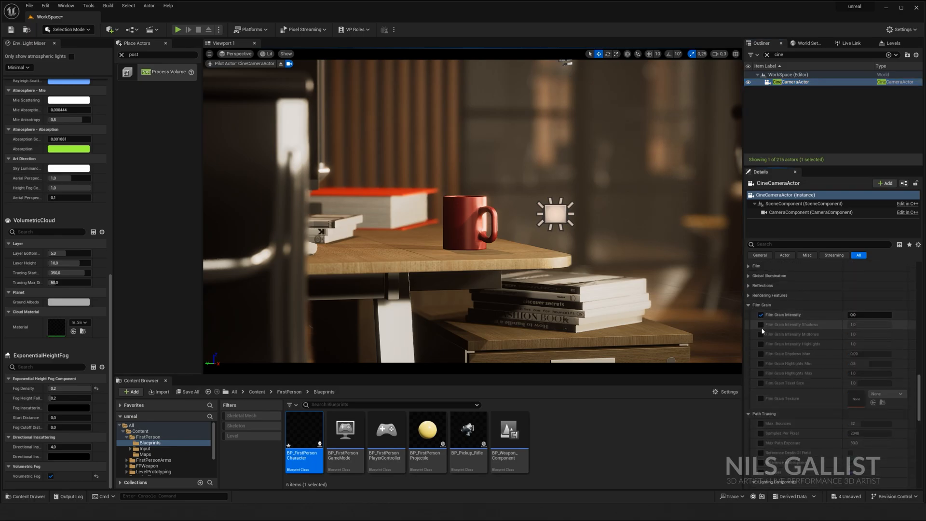
{"action": "triple_click", "coordinate": [868, 313]}
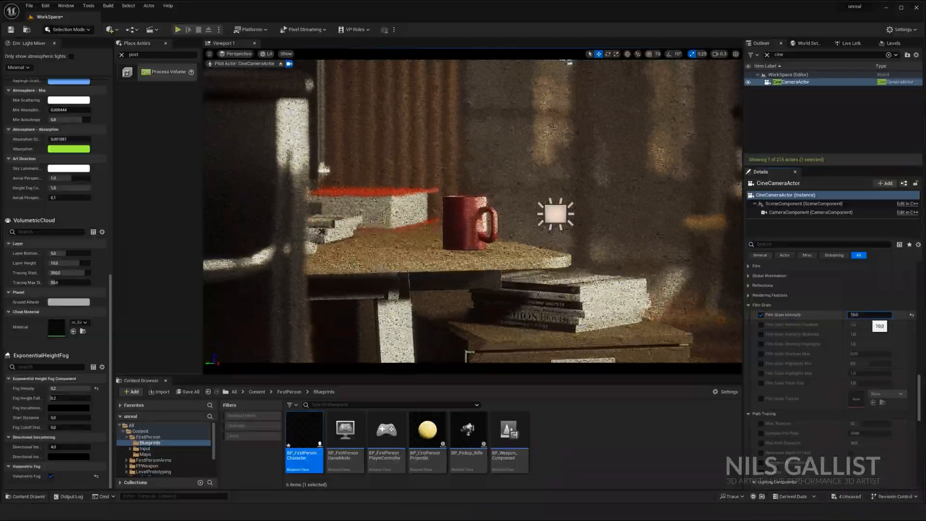
{"action": "type", "text": "0.2"}
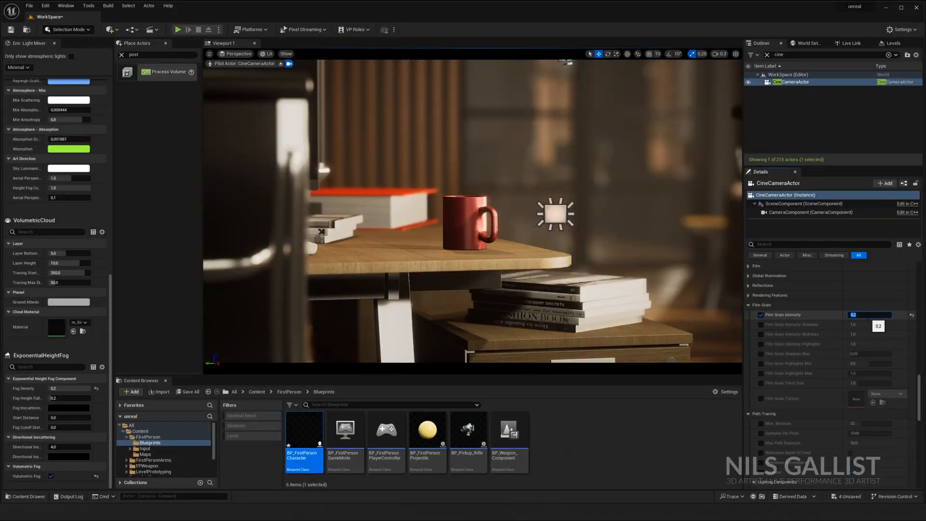